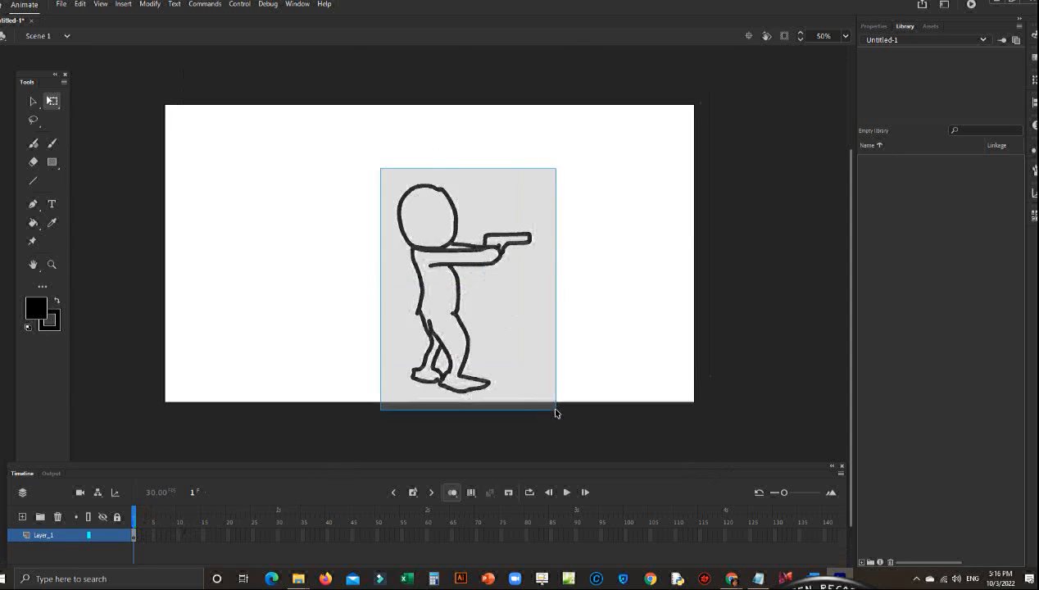
# - Convert the stick figure drawing into a Movie Clip symbol named 'shooting'
pyautogui.rightClick(483, 269)
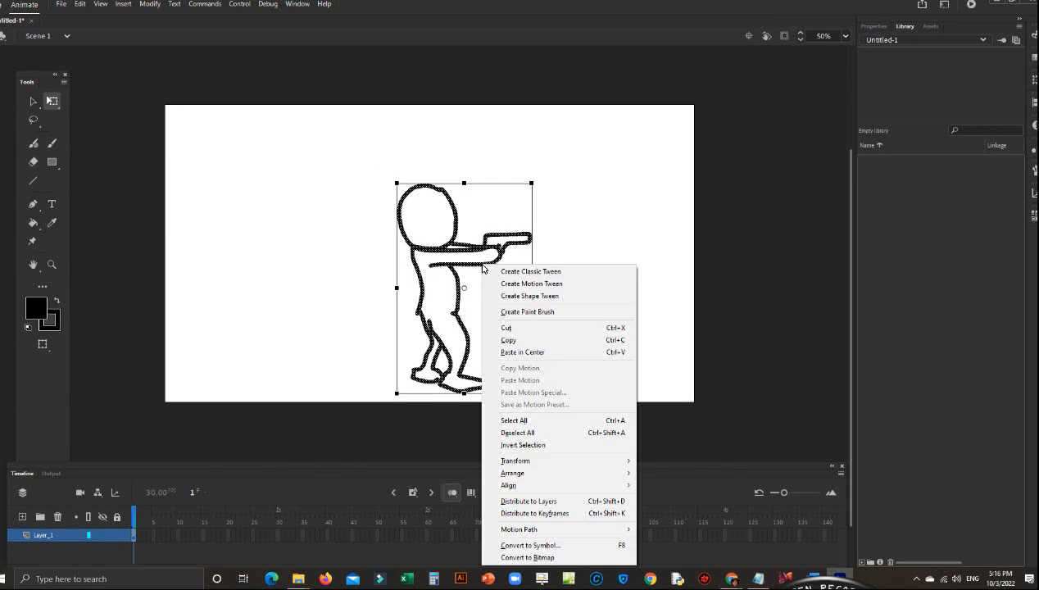
pyautogui.click(531, 544)
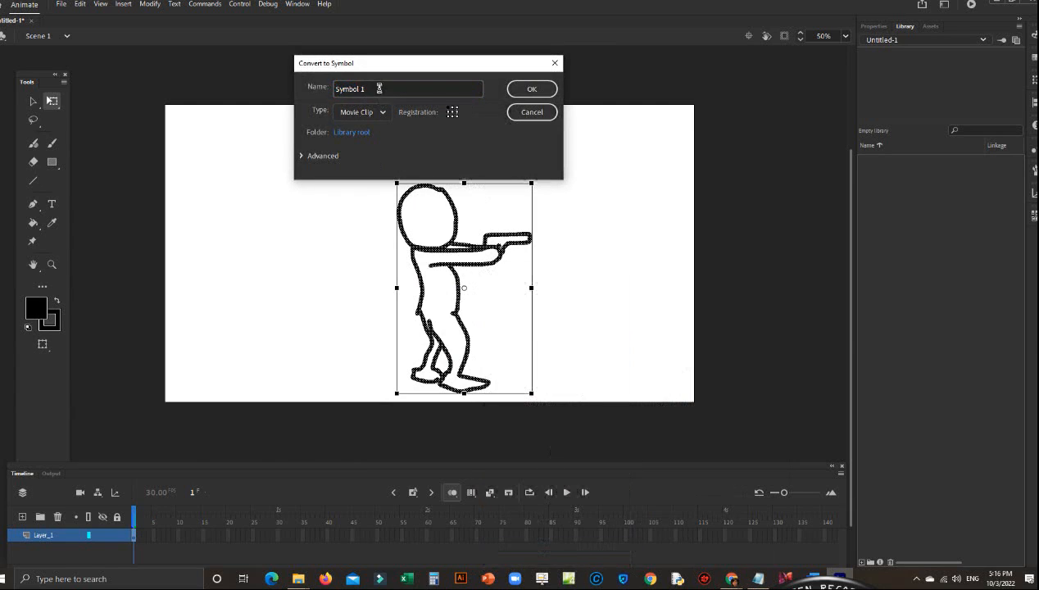
pyautogui.write('so')
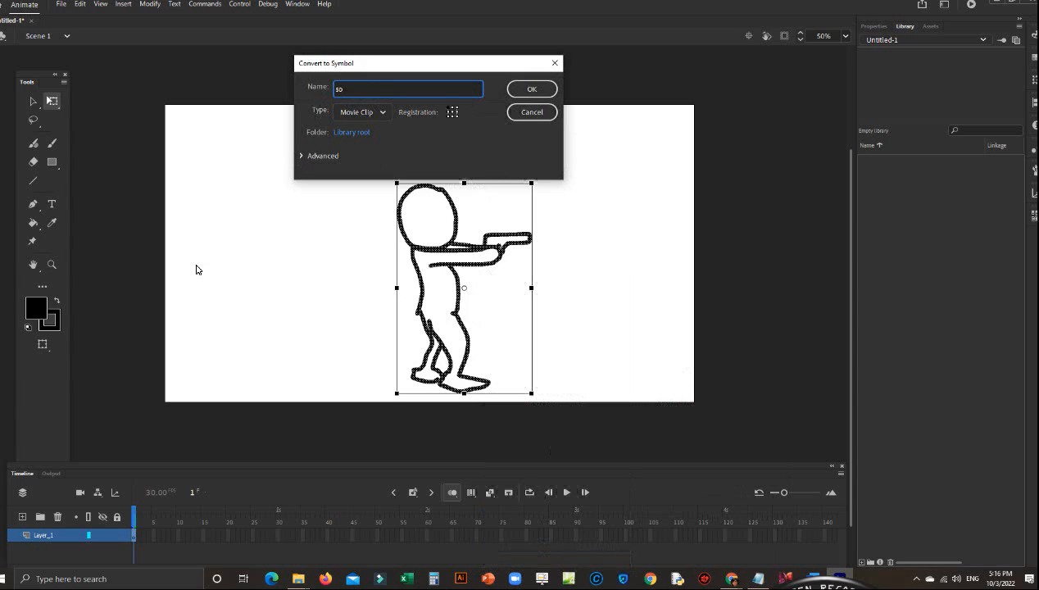
pyautogui.write('shooting')
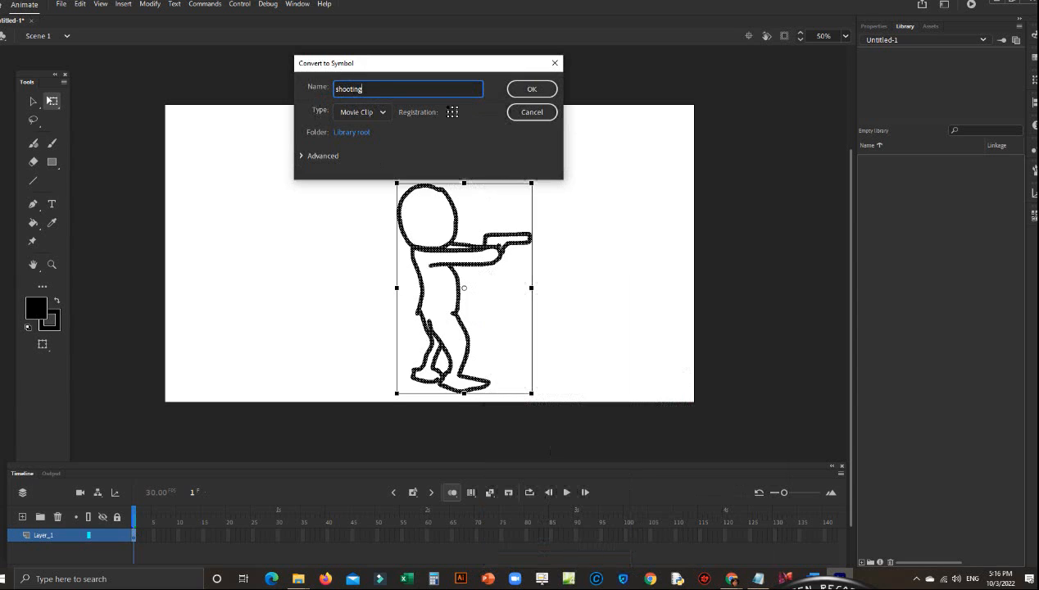
pyautogui.click(531, 88)
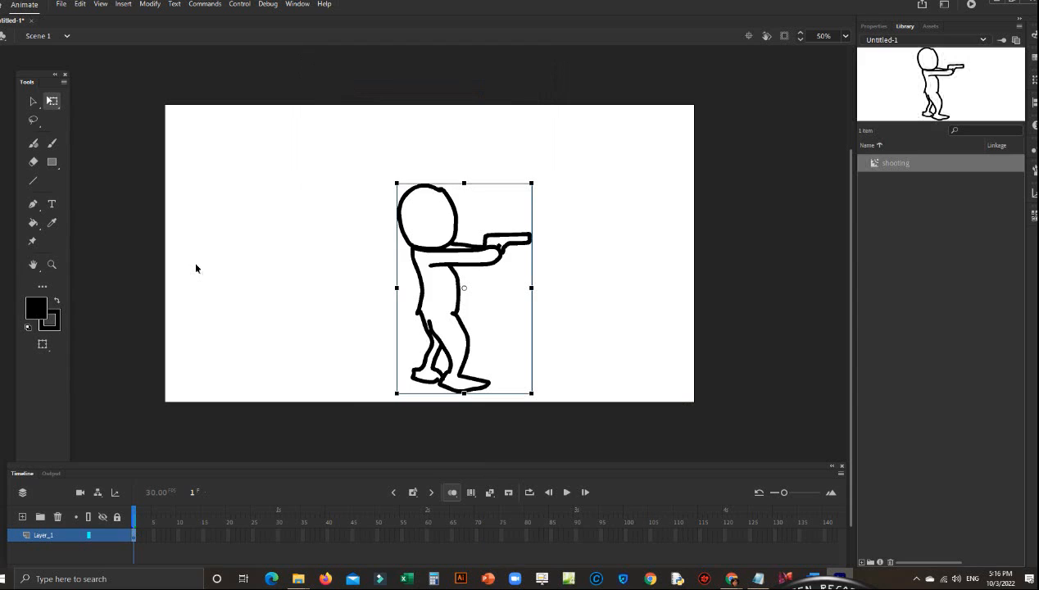
pyautogui.moveTo(492, 252)
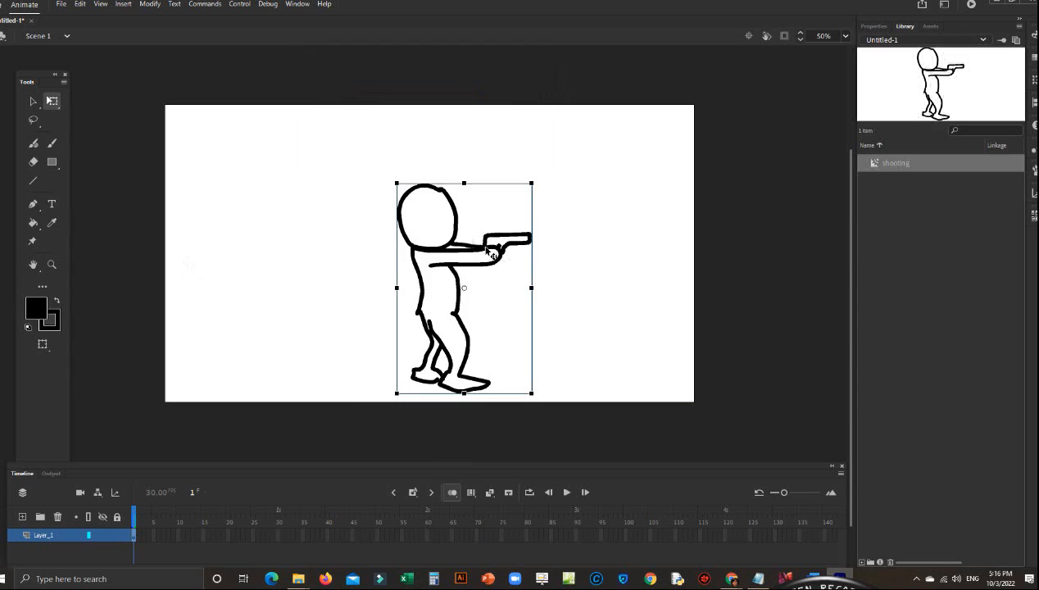
# - Enter the shooting clip and insert a keyframe at frame 2 holding the figure
pyautogui.doubleClick(462, 287)
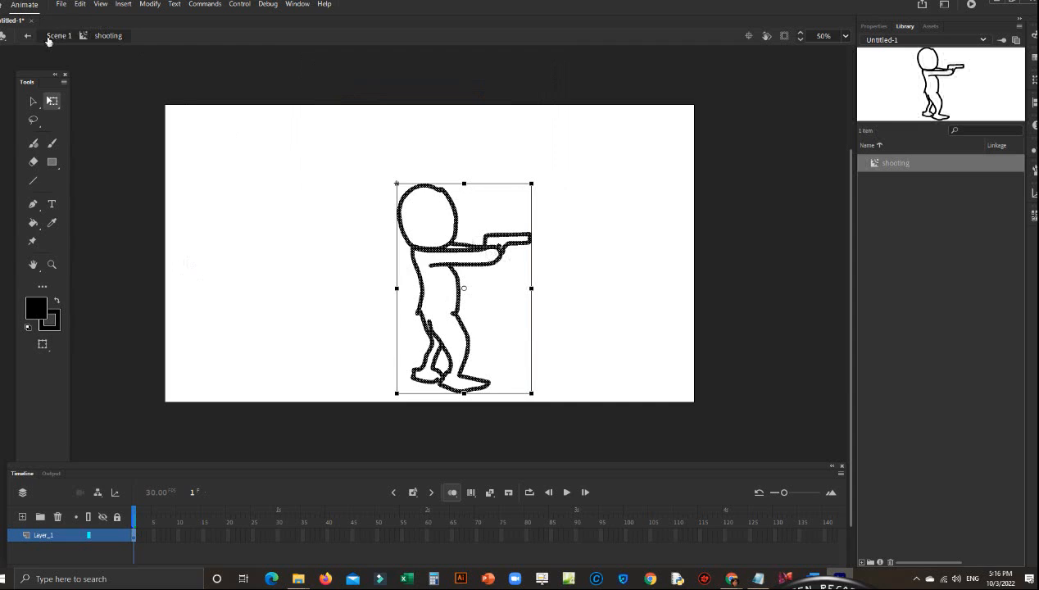
pyautogui.moveTo(449, 255)
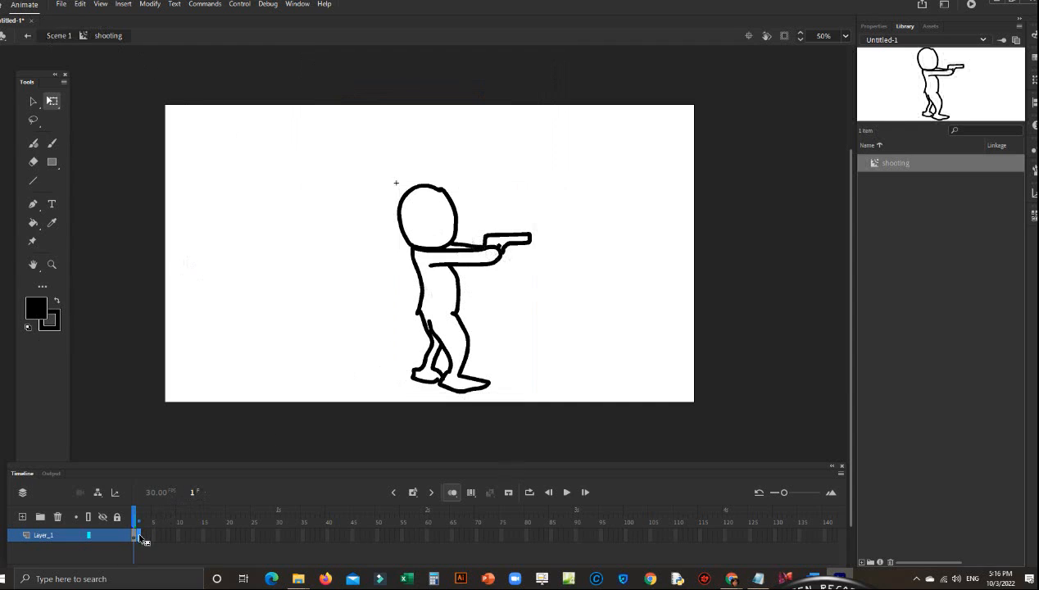
pyautogui.rightClick(137, 535)
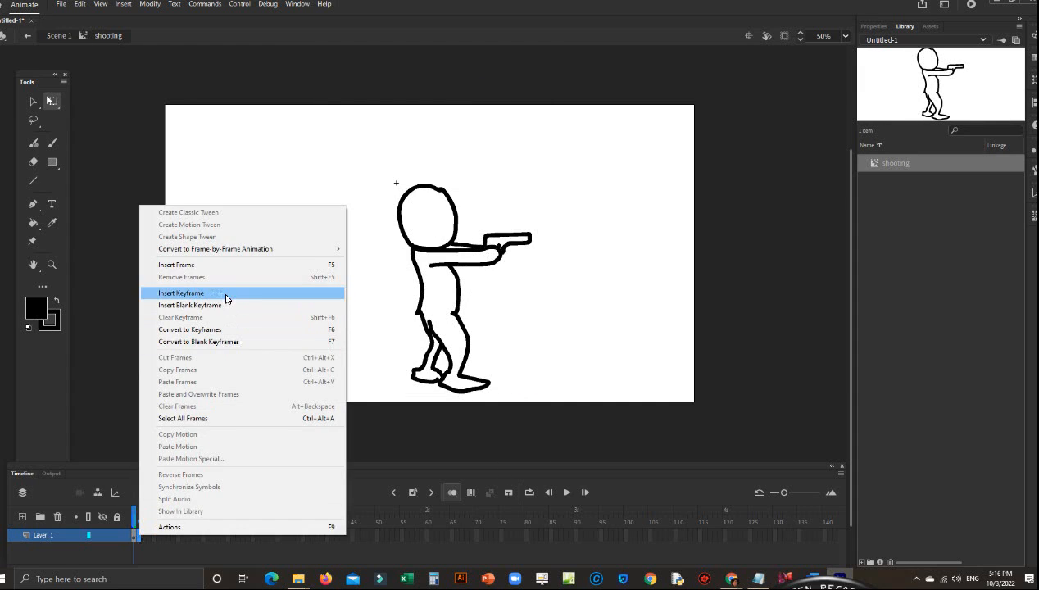
pyautogui.click(181, 292)
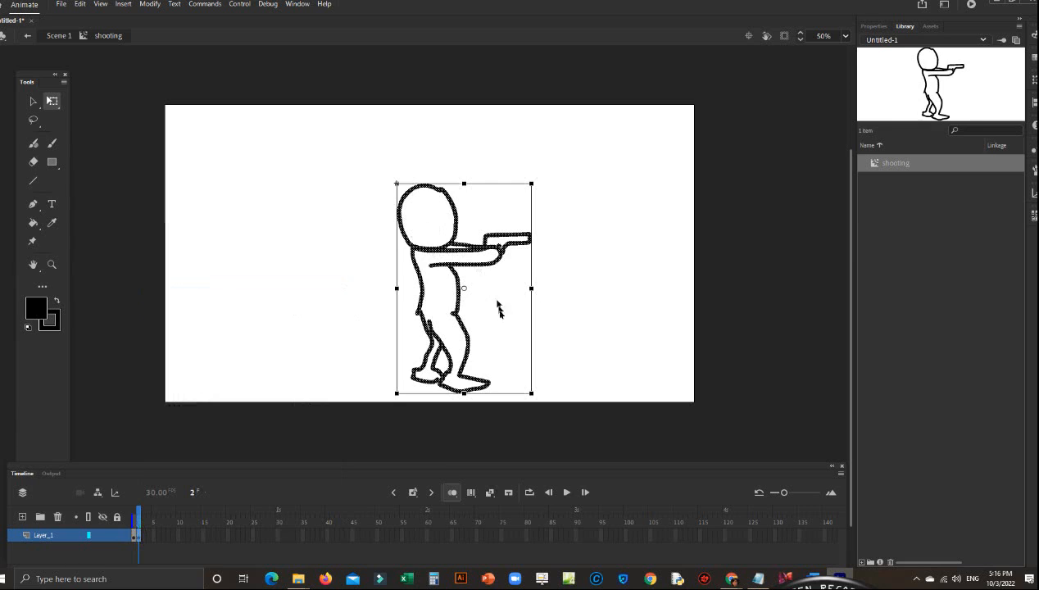
pyautogui.moveTo(468, 292)
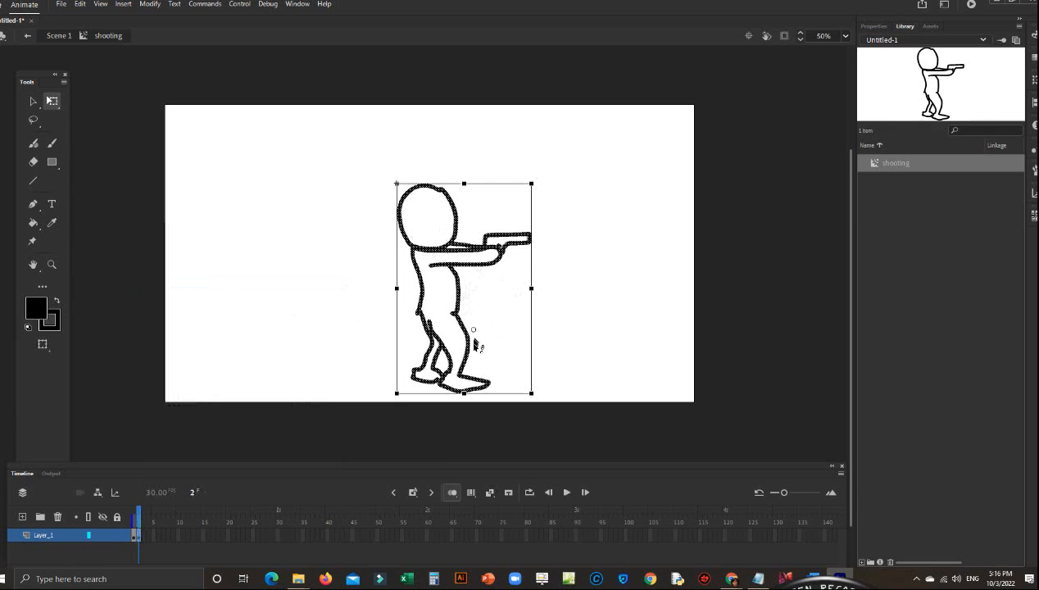
pyautogui.moveTo(462, 301)
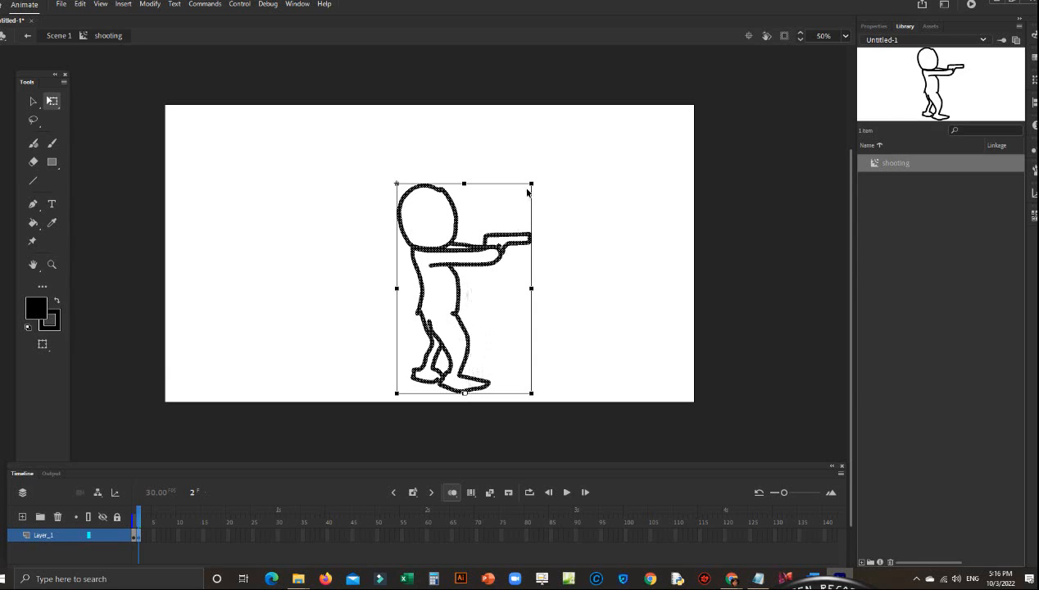
pyautogui.moveTo(397, 193)
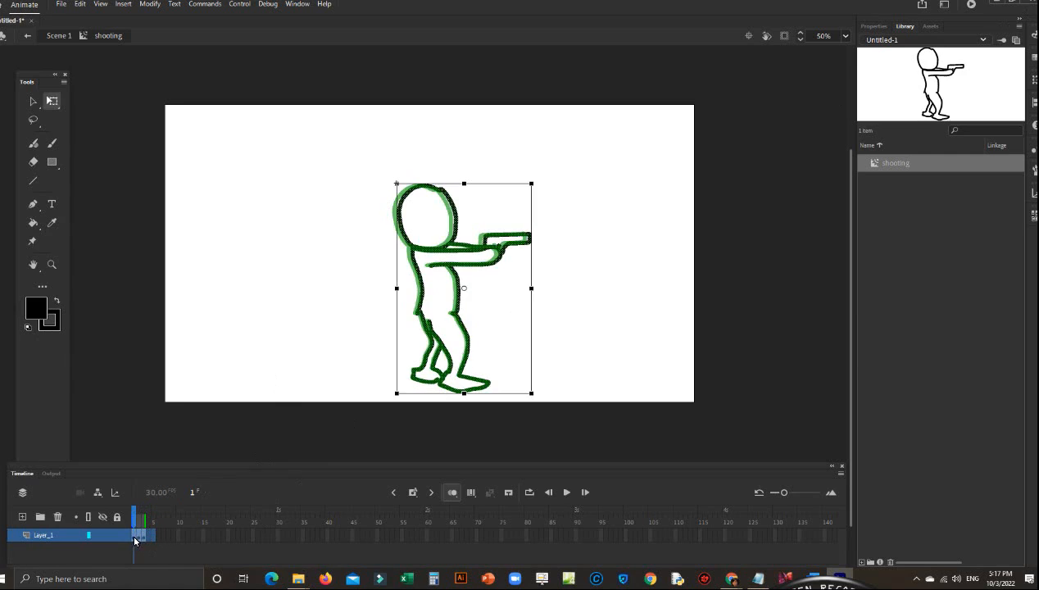
# - Select the first frames of the layer and copy them
pyautogui.moveTo(134, 540); pyautogui.dragTo(150, 541)
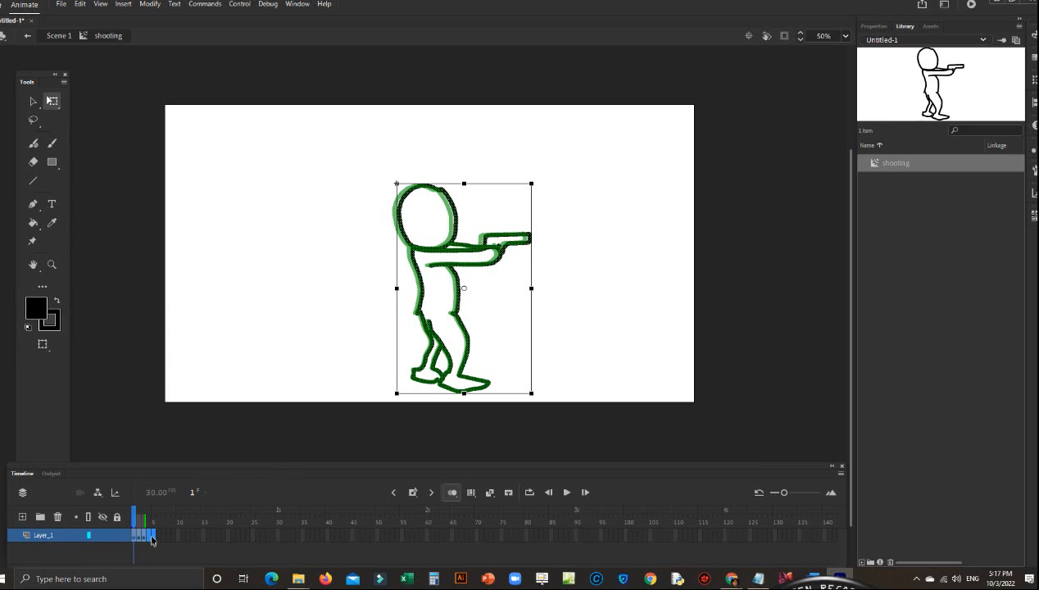
pyautogui.click(152, 534)
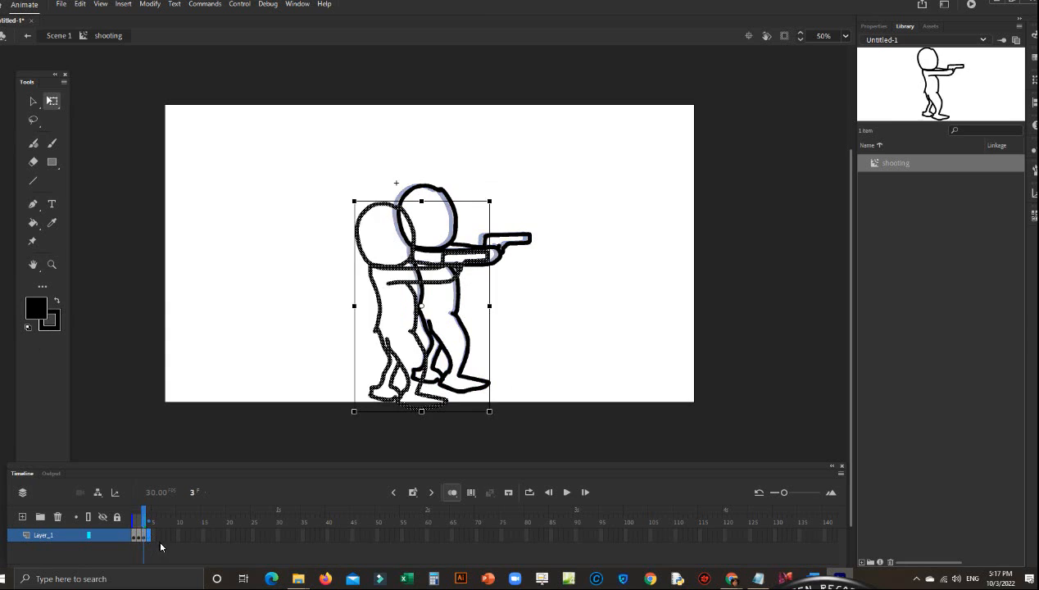
pyautogui.click(139, 535)
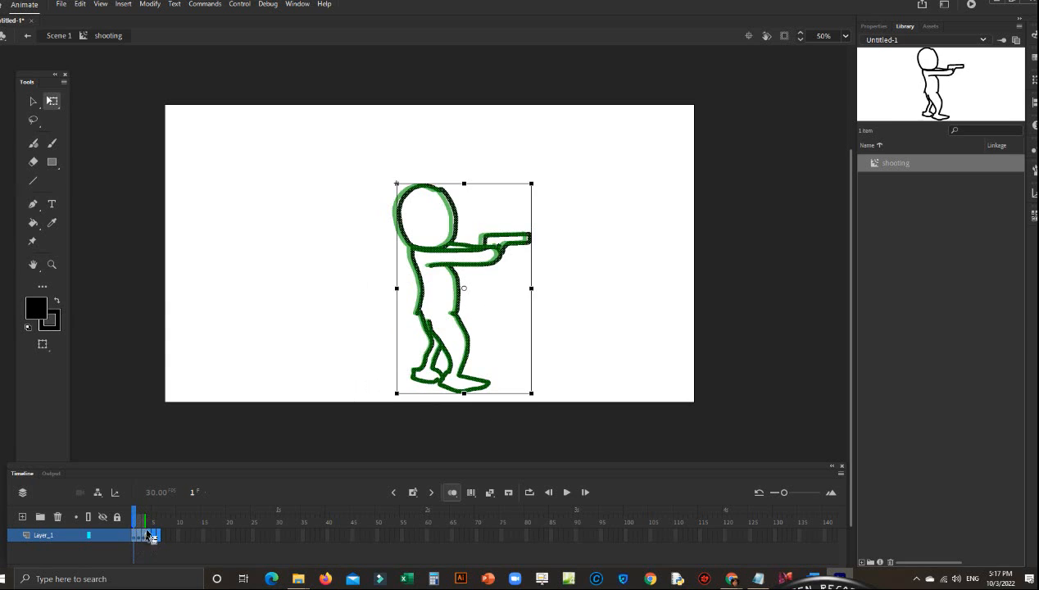
pyautogui.rightClick(148, 535)
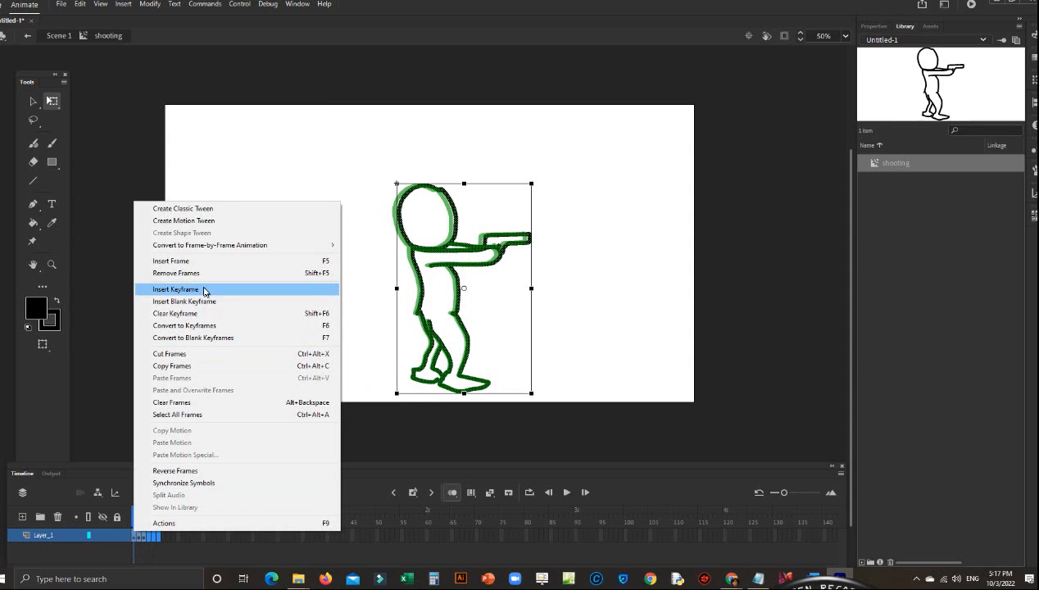
pyautogui.moveTo(181, 367)
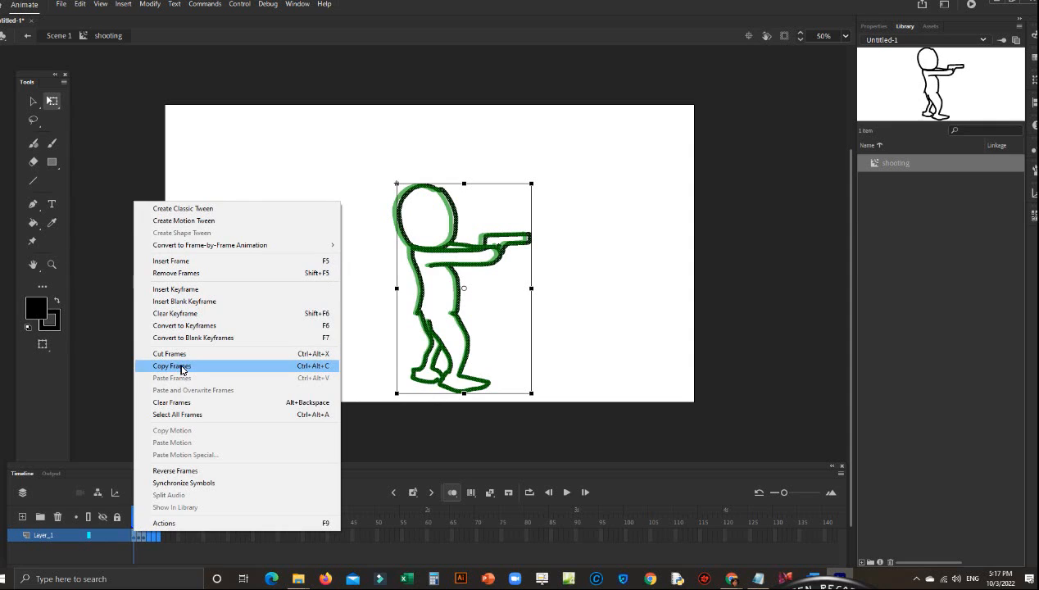
pyautogui.click(171, 365)
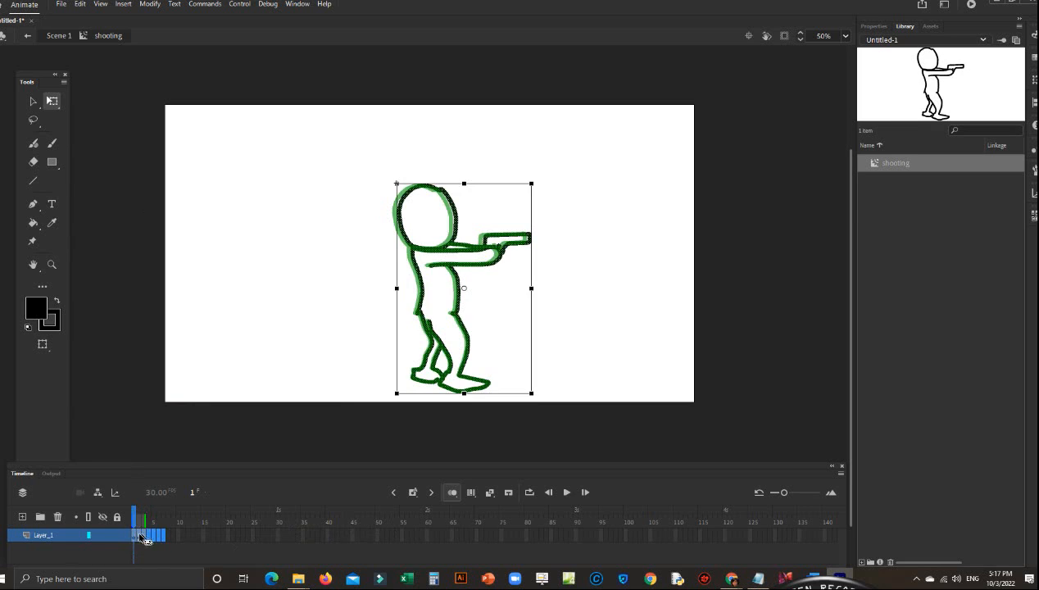
# - Paste the copied frames further along the timeline and copy the extended run again
pyautogui.rightClick(146, 534)
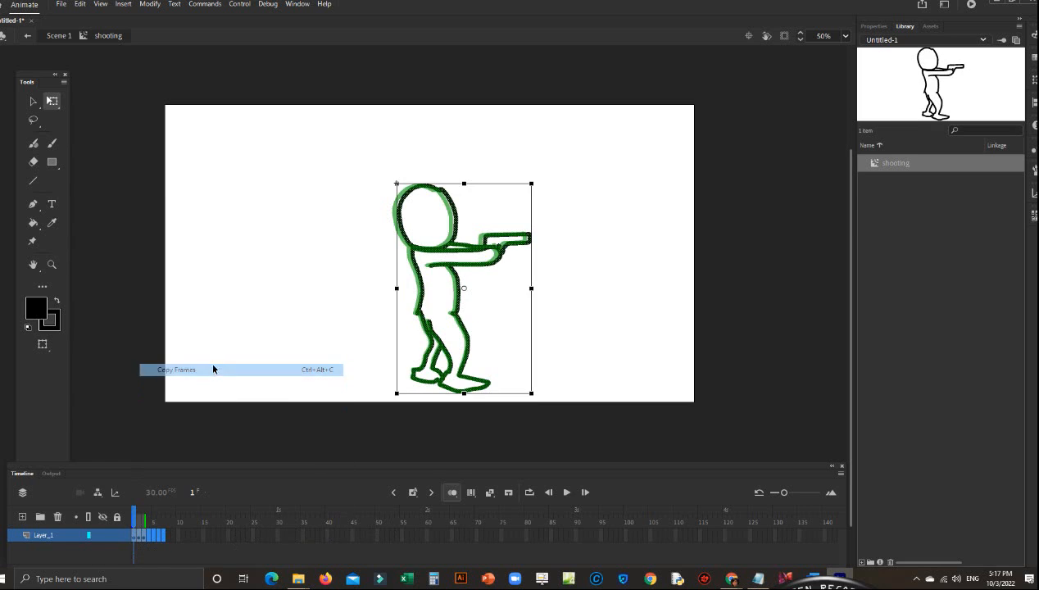
pyautogui.rightClick(150, 538)
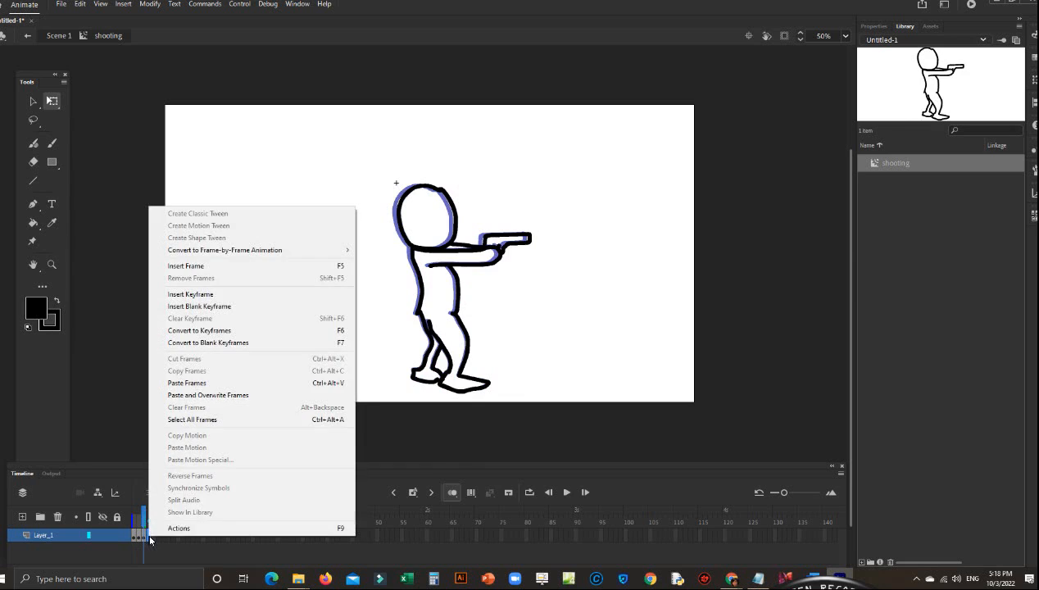
pyautogui.moveTo(212, 383)
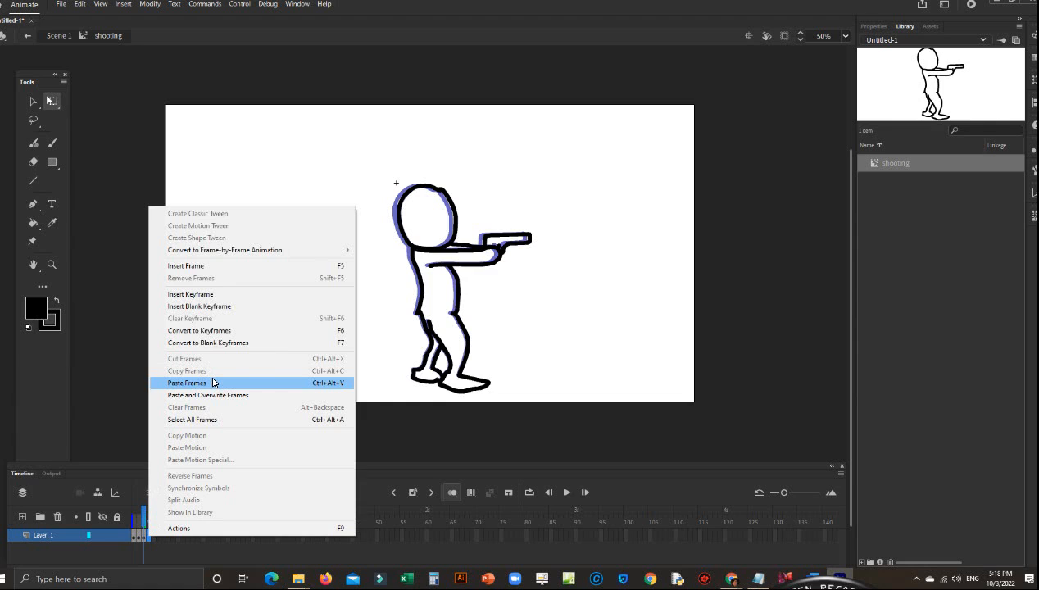
pyautogui.click(187, 383)
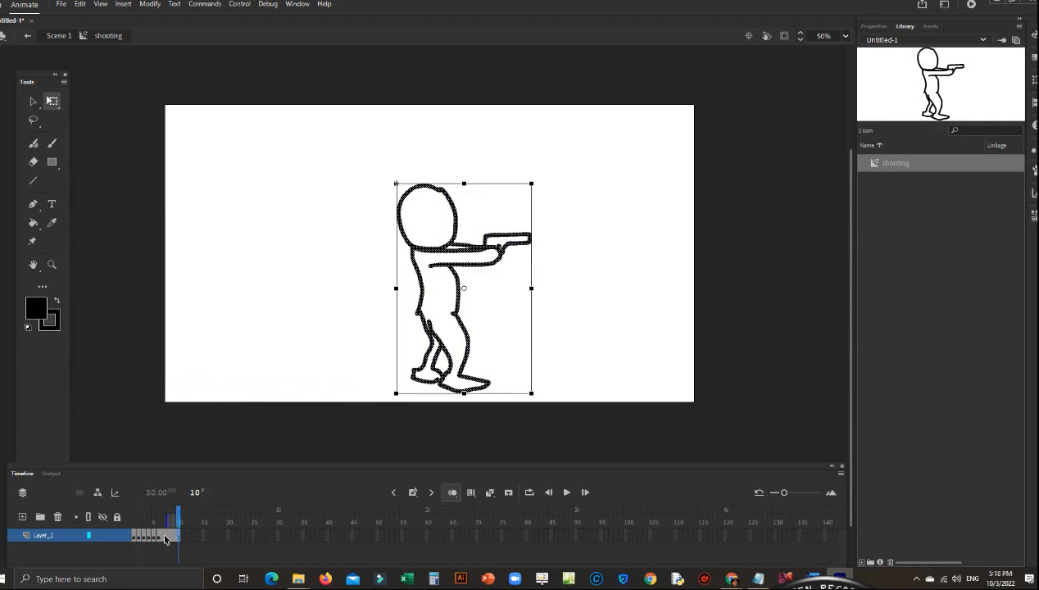
pyautogui.rightClick(164, 535)
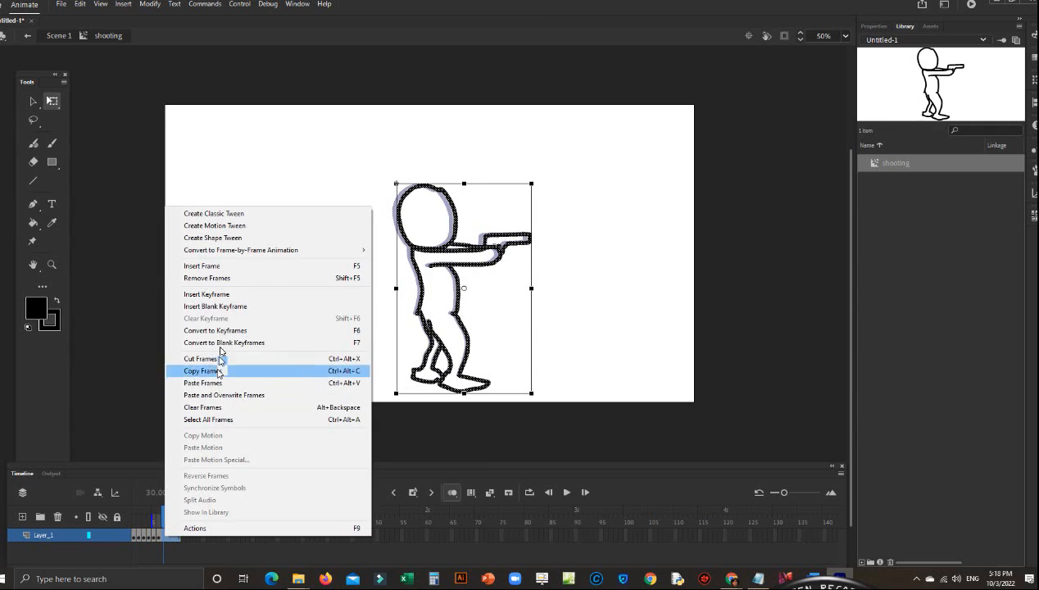
pyautogui.click(202, 370)
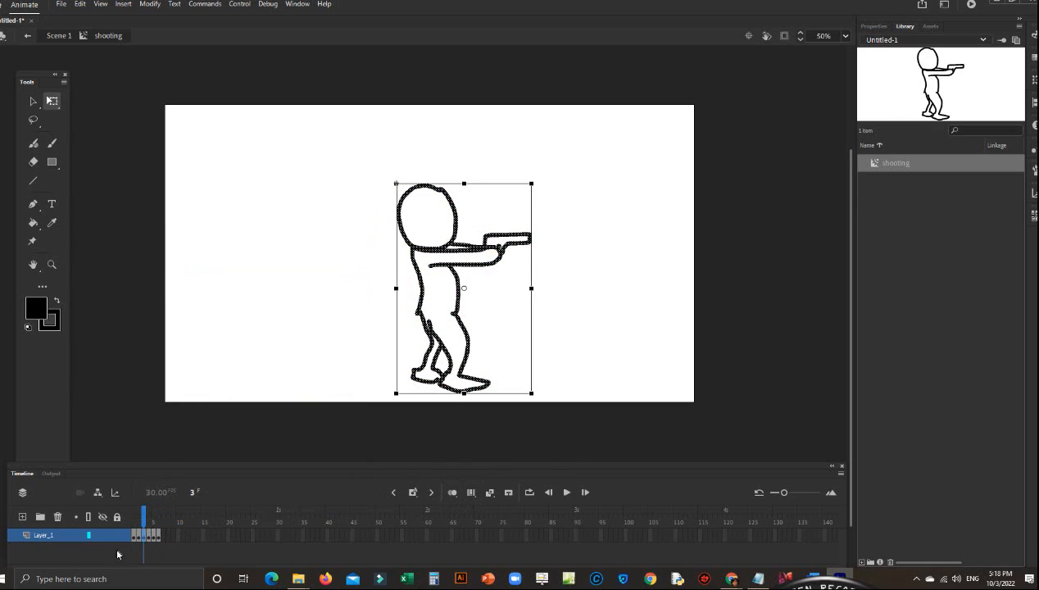
pyautogui.moveTo(200, 537)
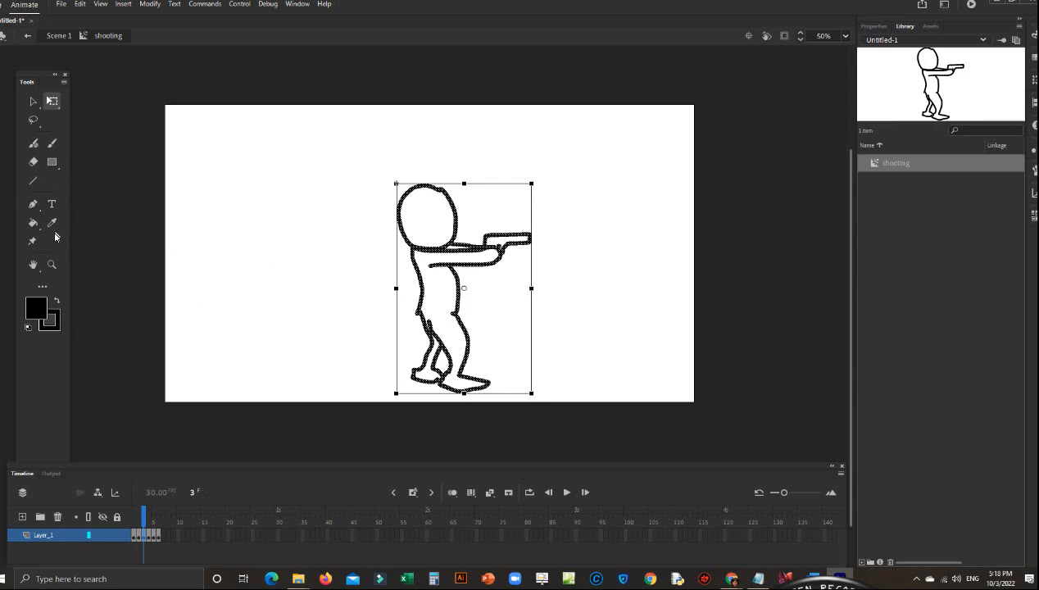
pyautogui.moveTo(52, 160)
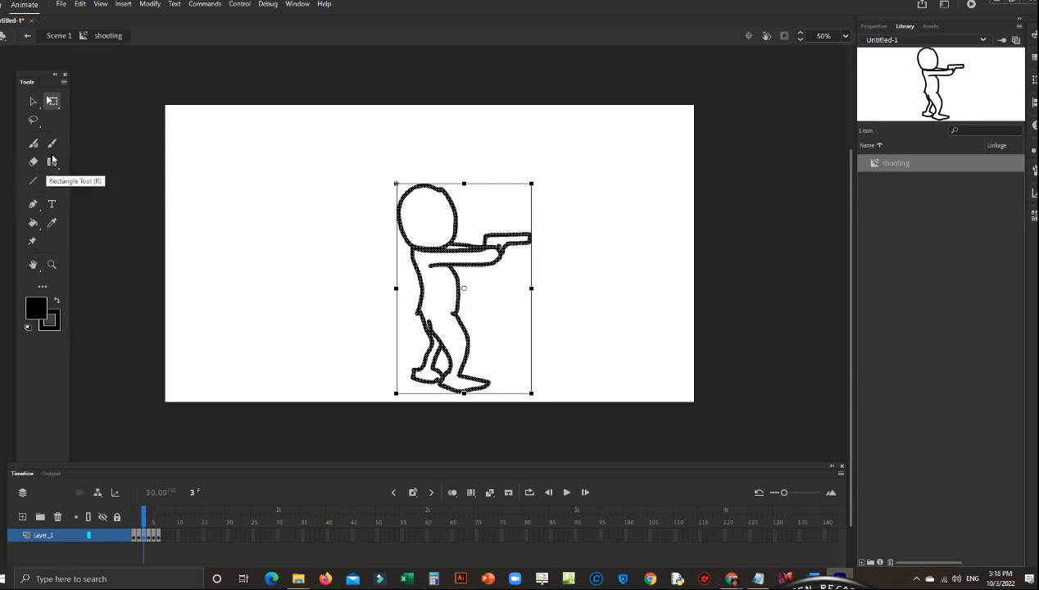
pyautogui.moveTo(33, 223)
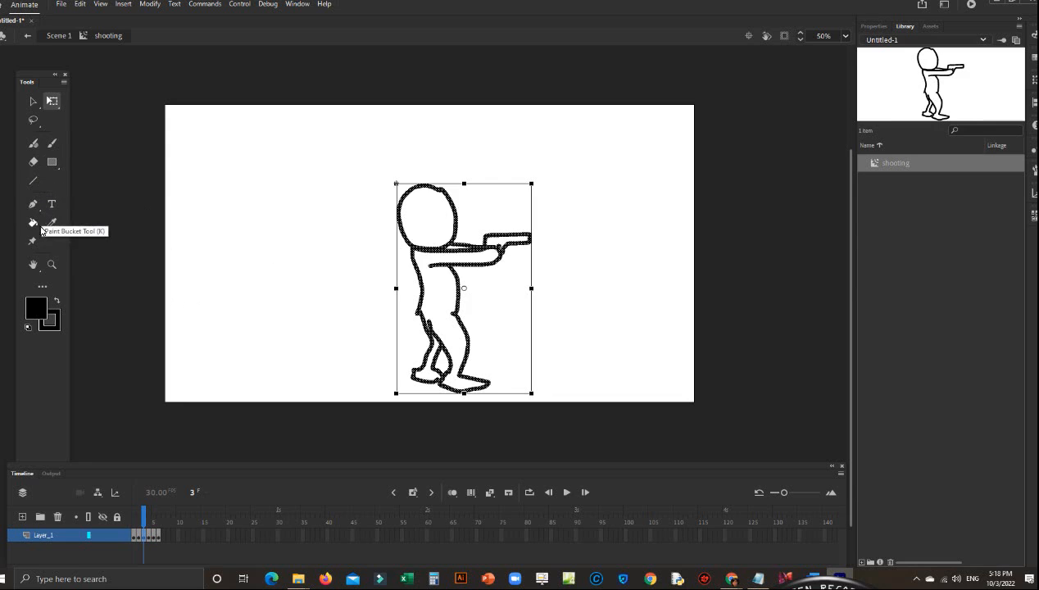
# - Switch to the Brush tool and set the fill colour to yellow
pyautogui.click(53, 145)
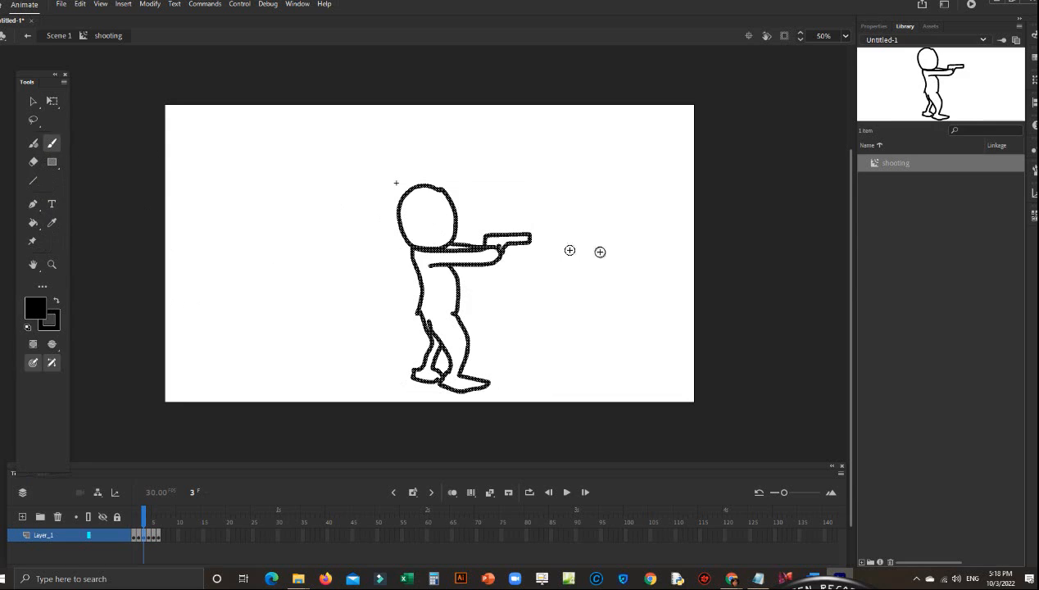
pyautogui.click(37, 315)
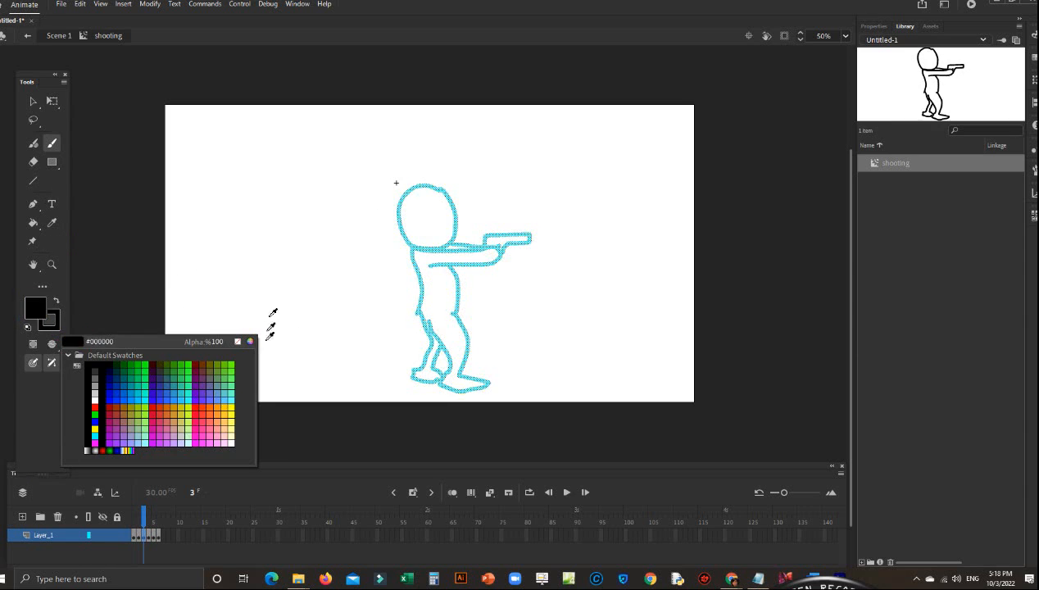
pyautogui.click(33, 102)
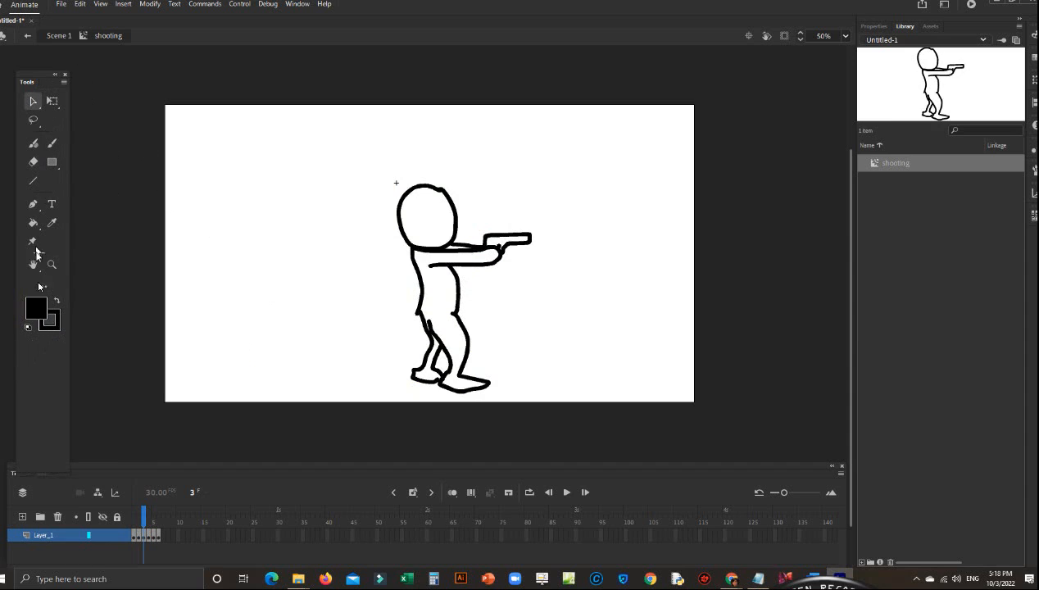
pyautogui.click(36, 308)
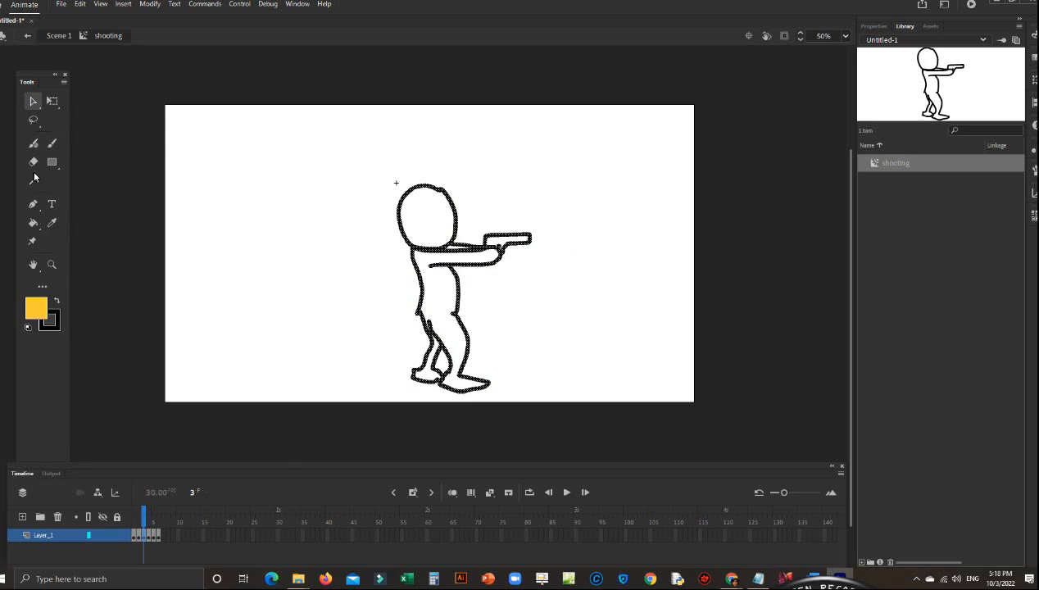
# - Reselect the Brush tool to paint the yellow muzzle-flash sparks at the gun tip
pyautogui.click(51, 143)
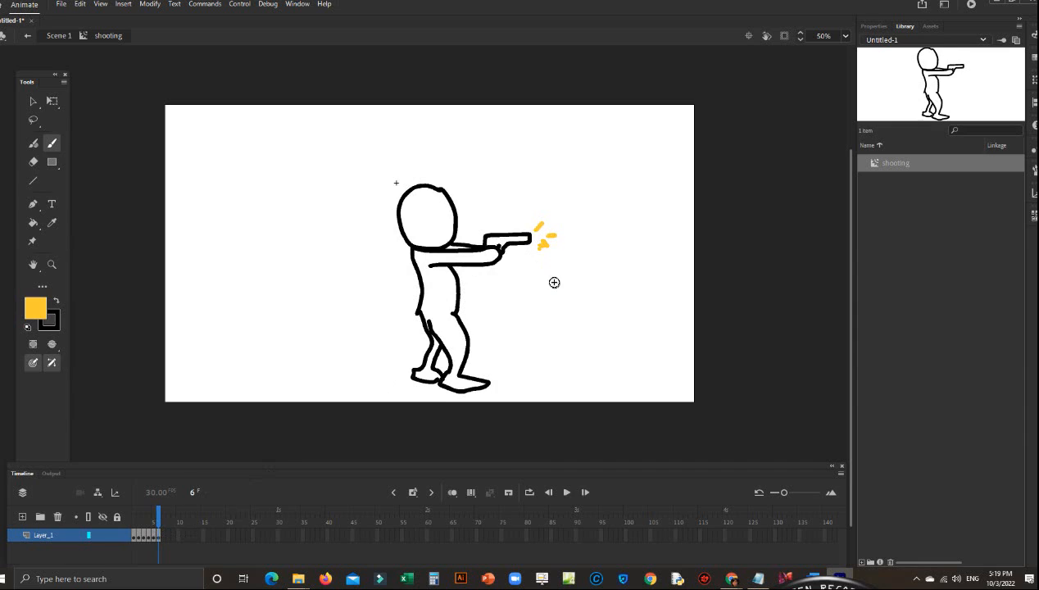
pyautogui.moveTo(539, 226)
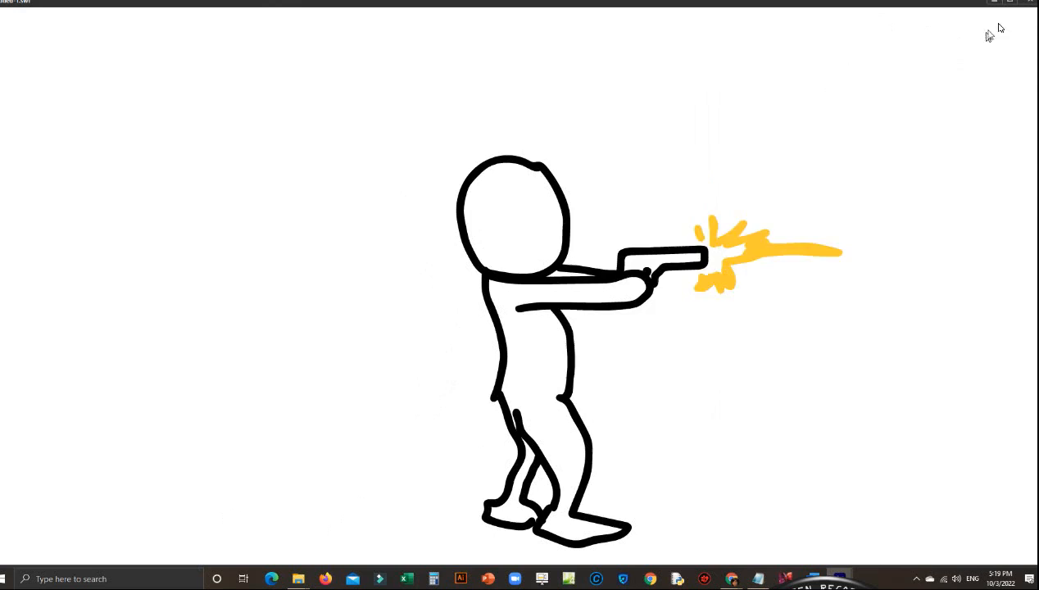
pyautogui.moveTo(1030, 8)
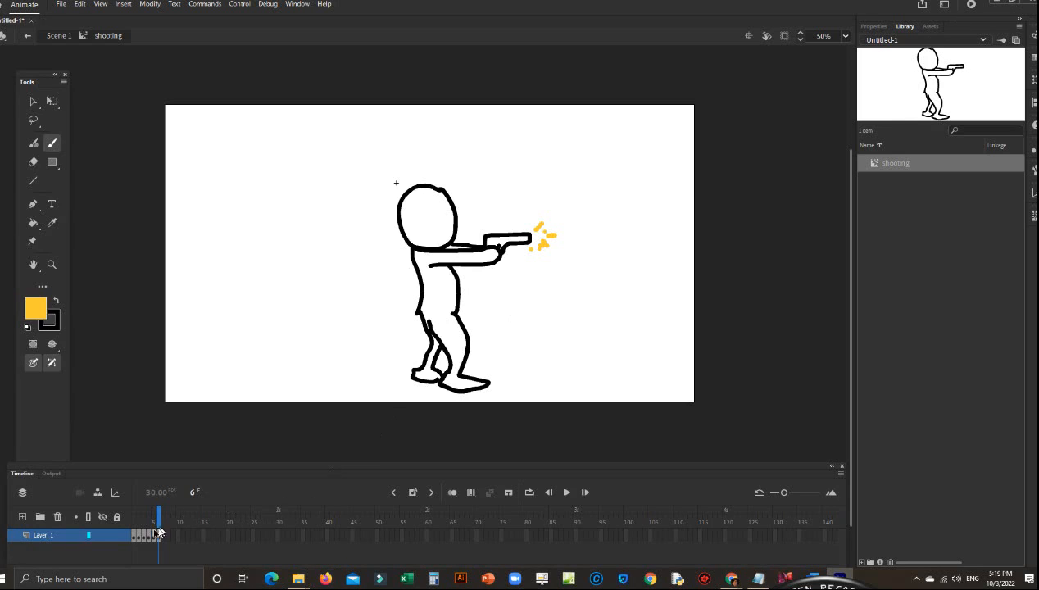
pyautogui.moveTo(105, 547)
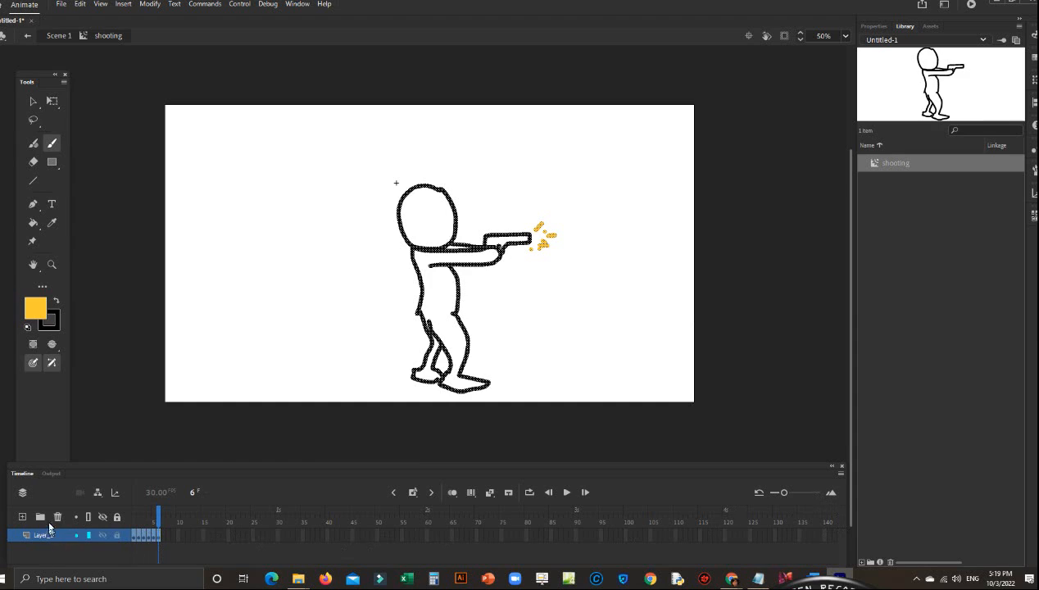
# - Add a new timeline layer so the clip has Sound and animation layers
pyautogui.click(23, 517)
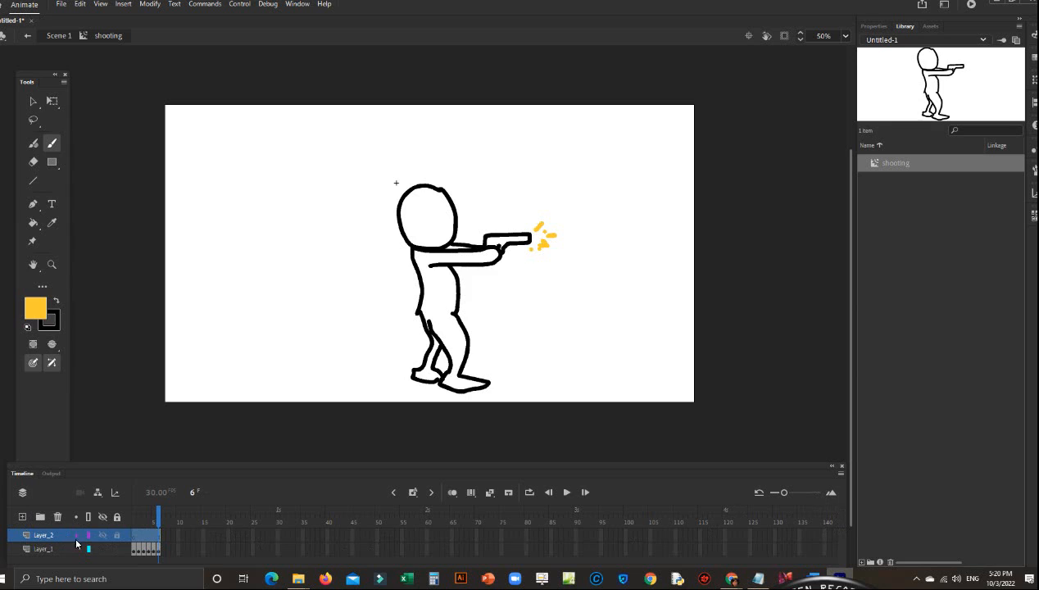
pyautogui.click(43, 548)
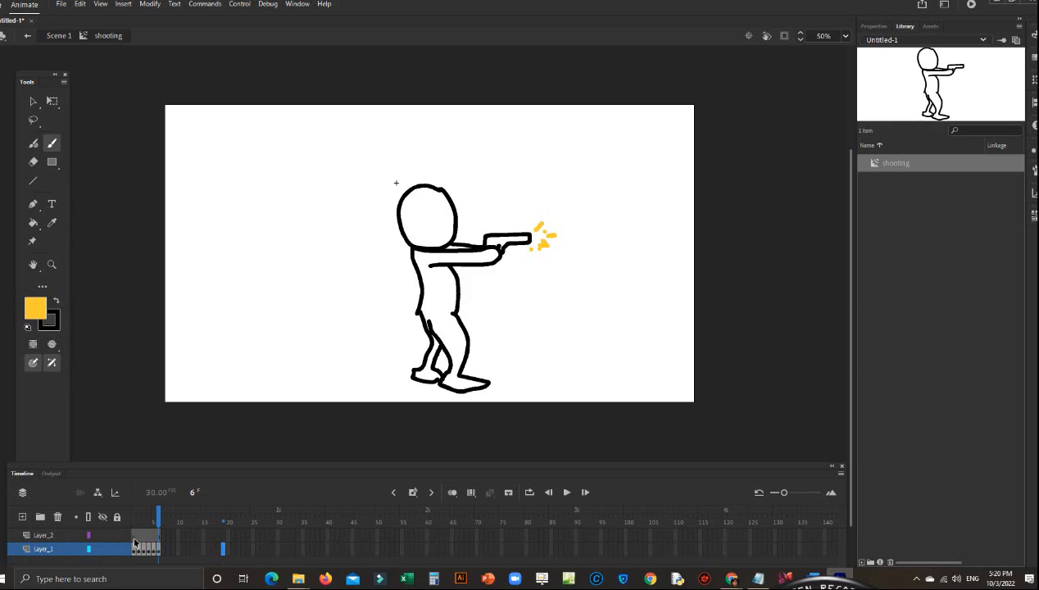
pyautogui.click(42, 535)
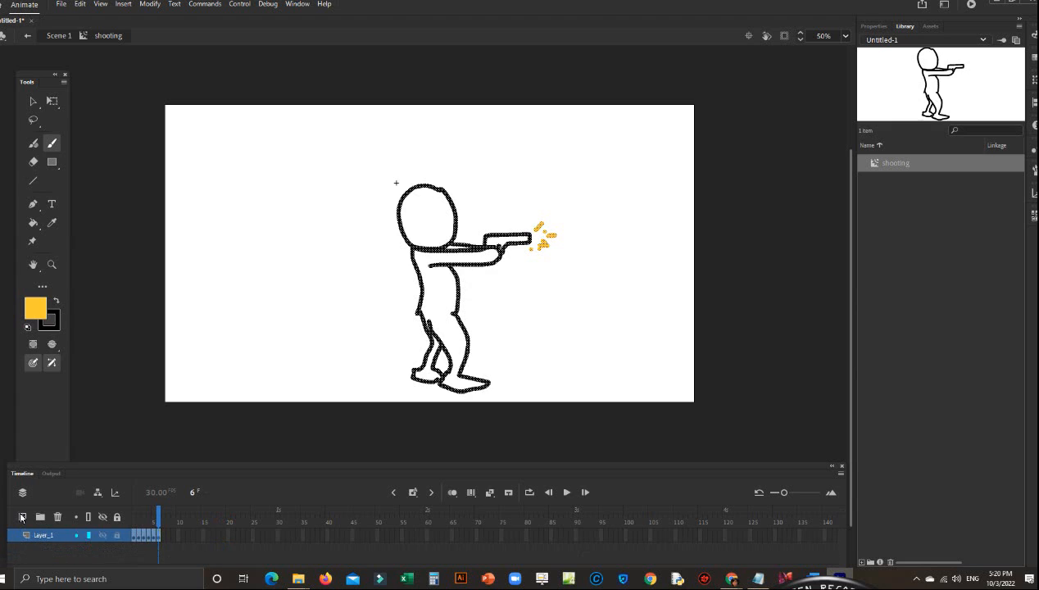
pyautogui.moveTo(23, 516)
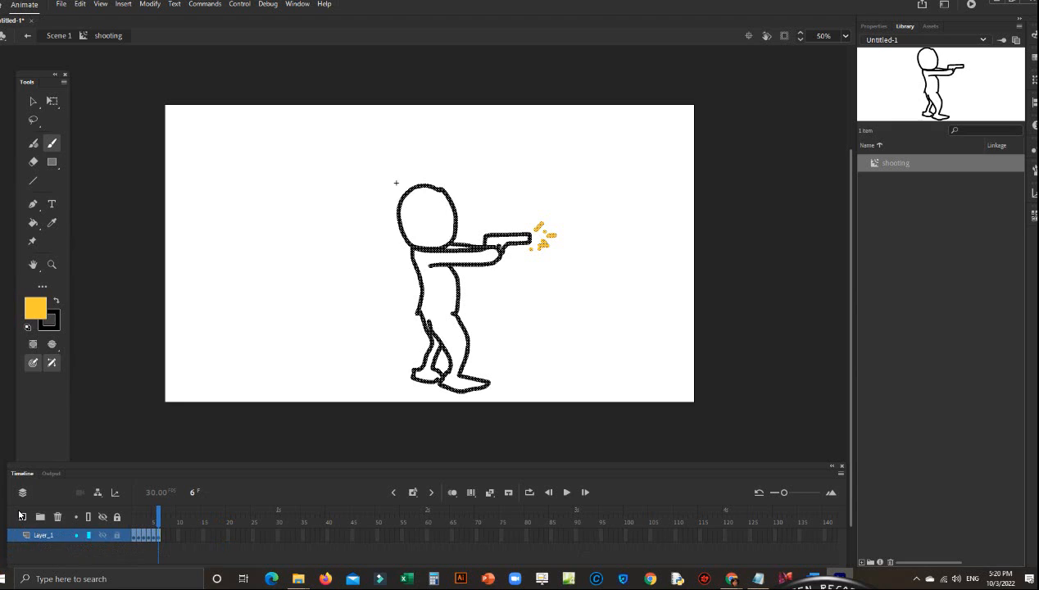
pyautogui.click(22, 516)
pyautogui.write('animation')
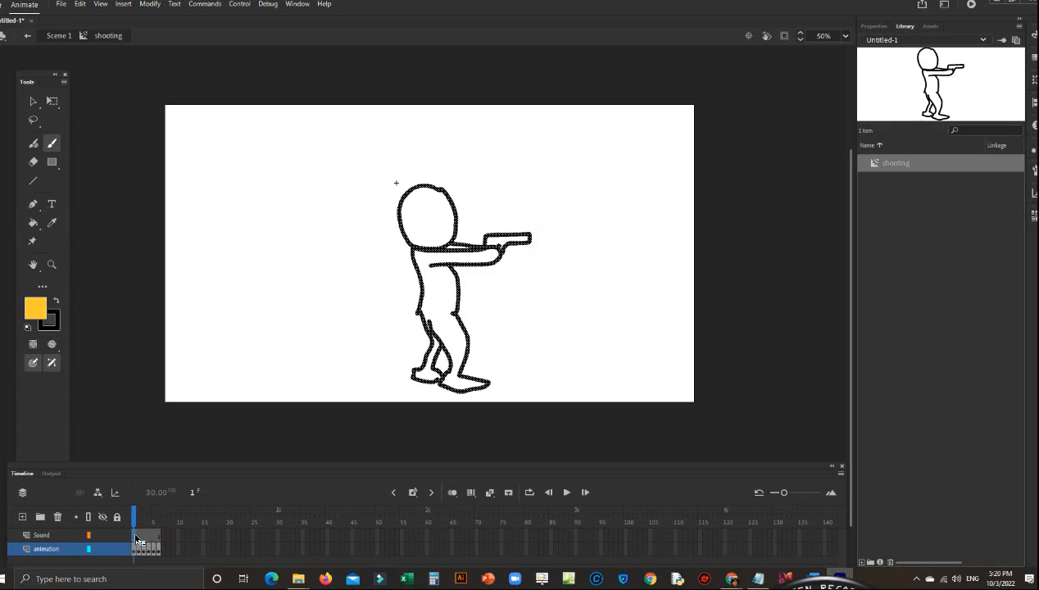
# - With the Sound layer selected, open Import to Stage listing the gunshot audio files
pyautogui.click(41, 534)
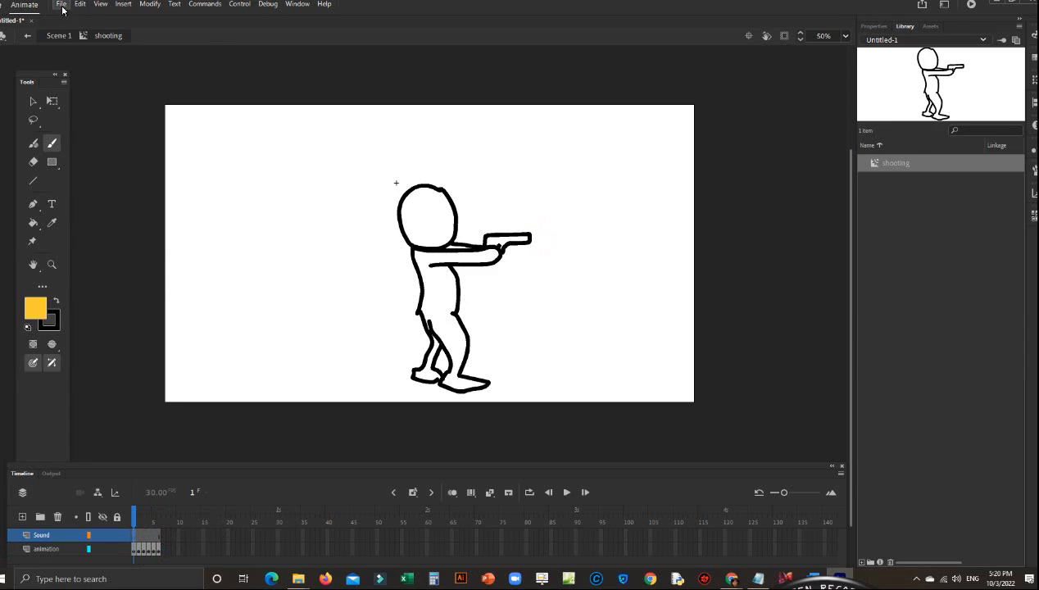
pyautogui.click(60, 4)
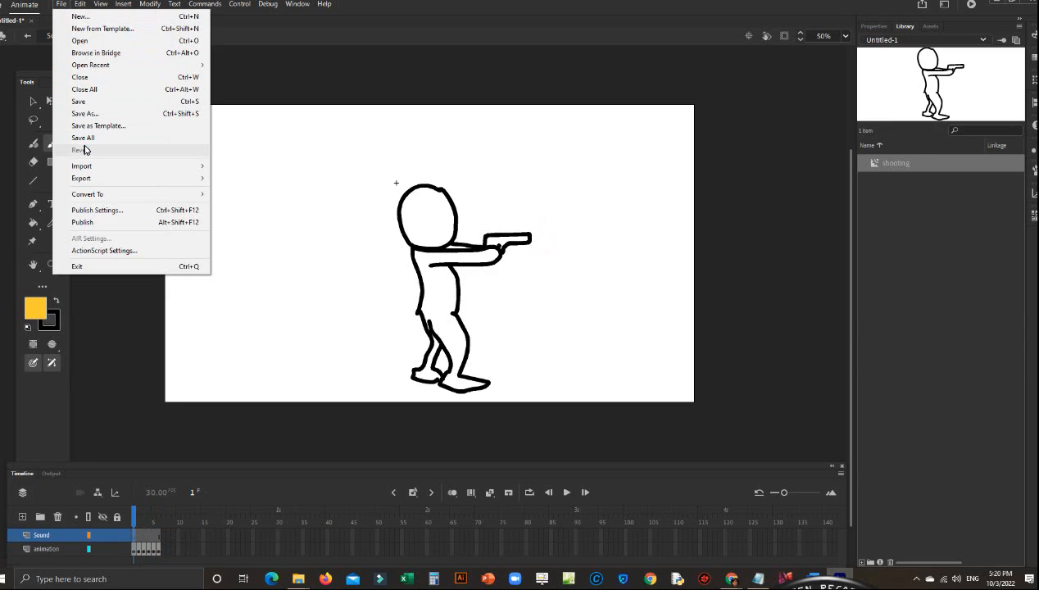
pyautogui.moveTo(82, 165)
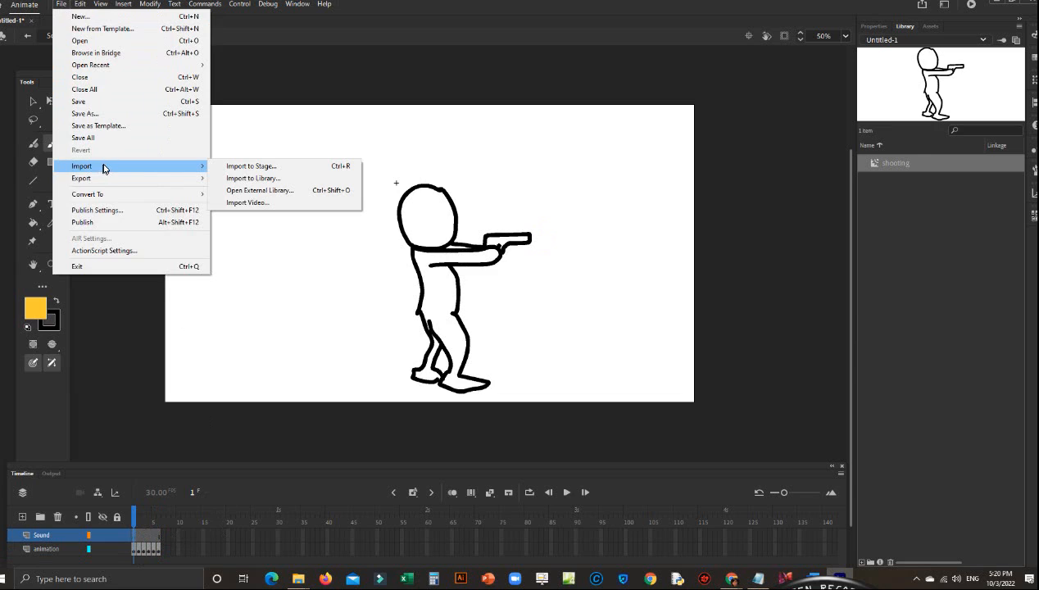
pyautogui.moveTo(253, 177)
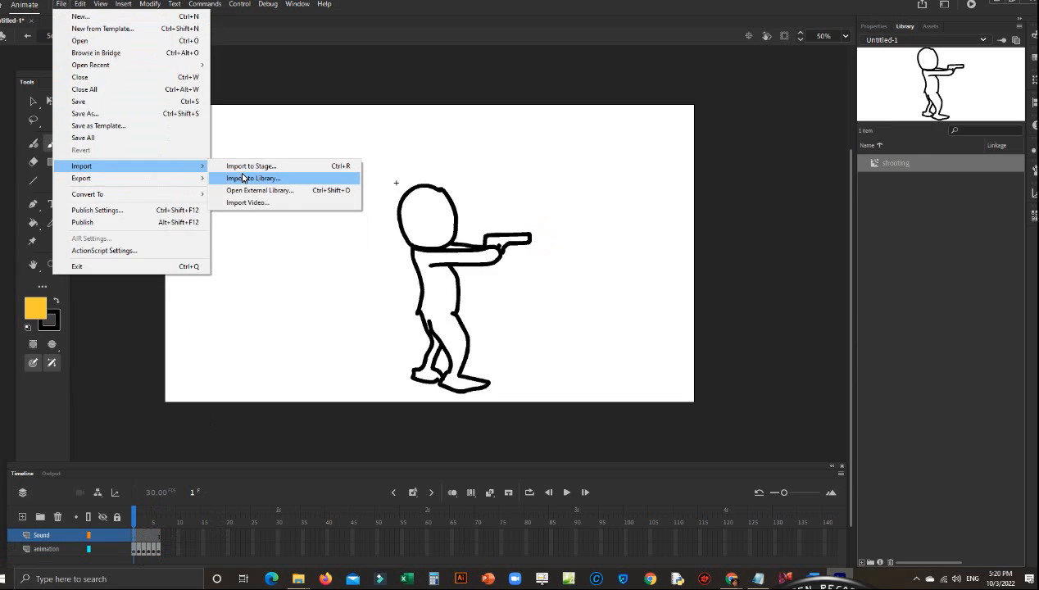
pyautogui.moveTo(249, 165)
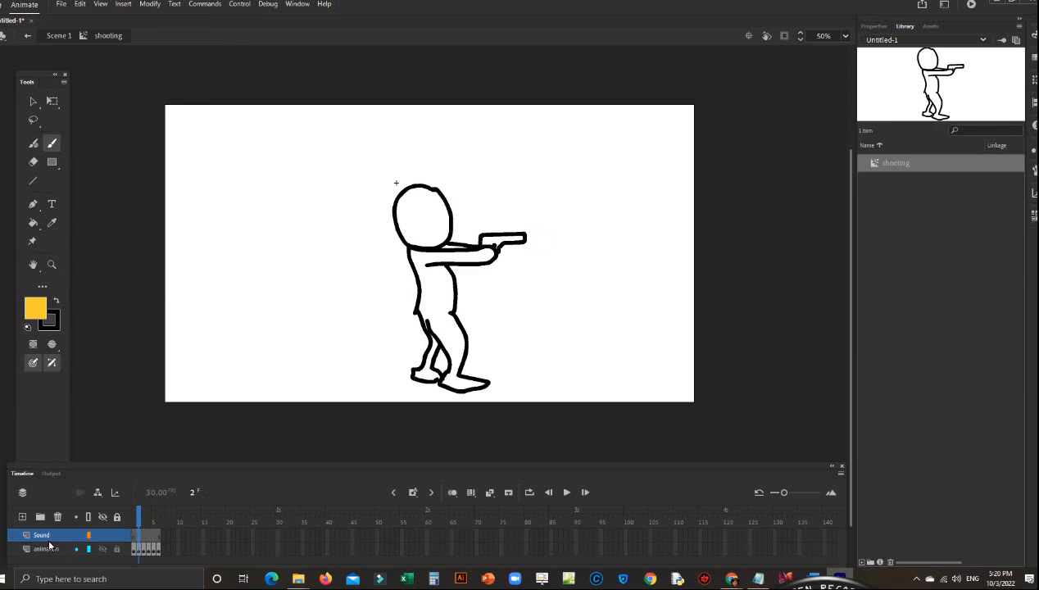
pyautogui.click(61, 3)
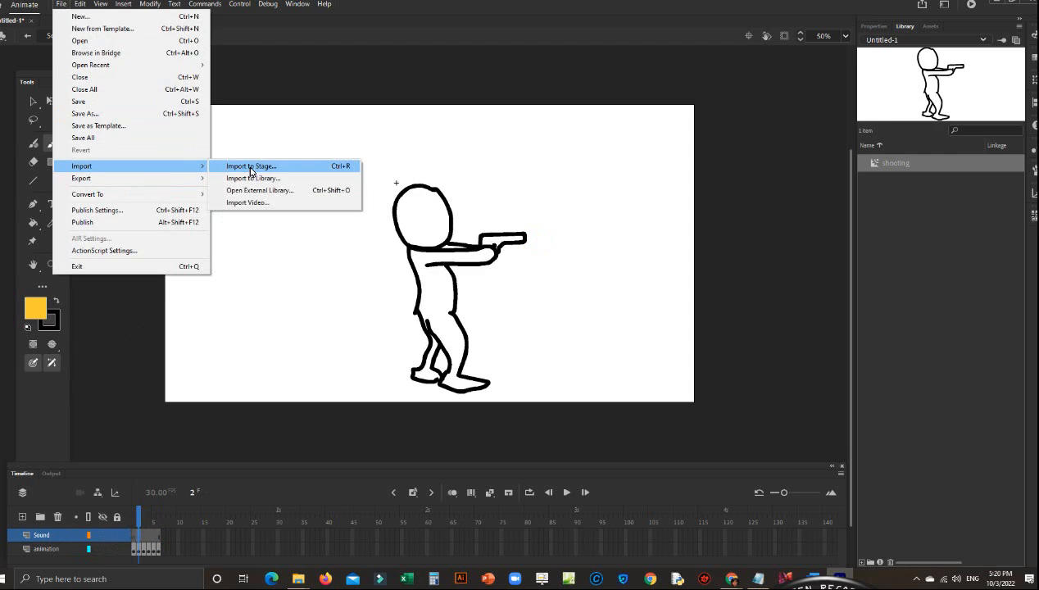
pyautogui.click(251, 165)
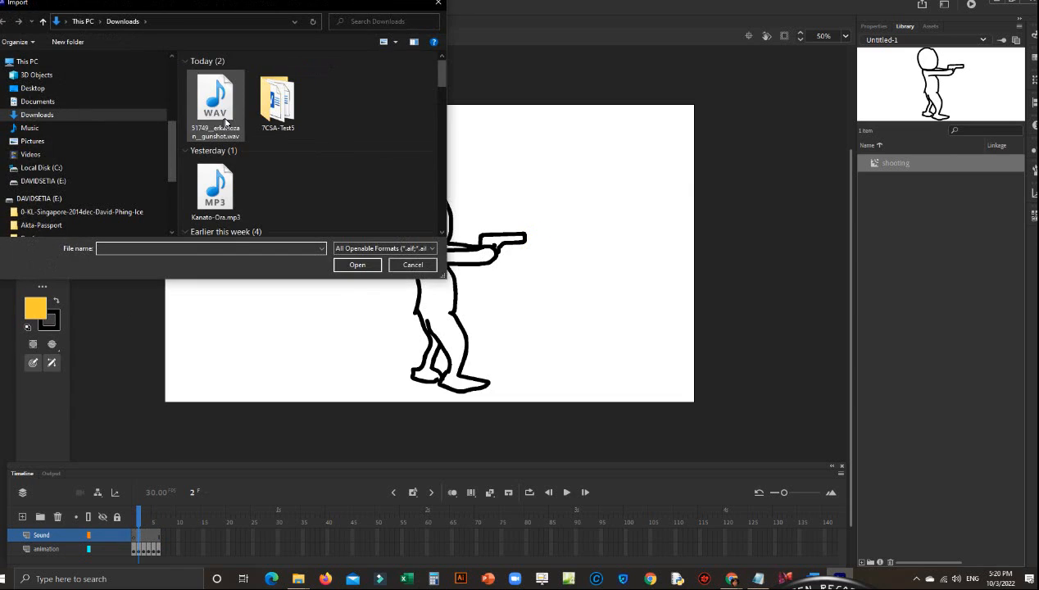